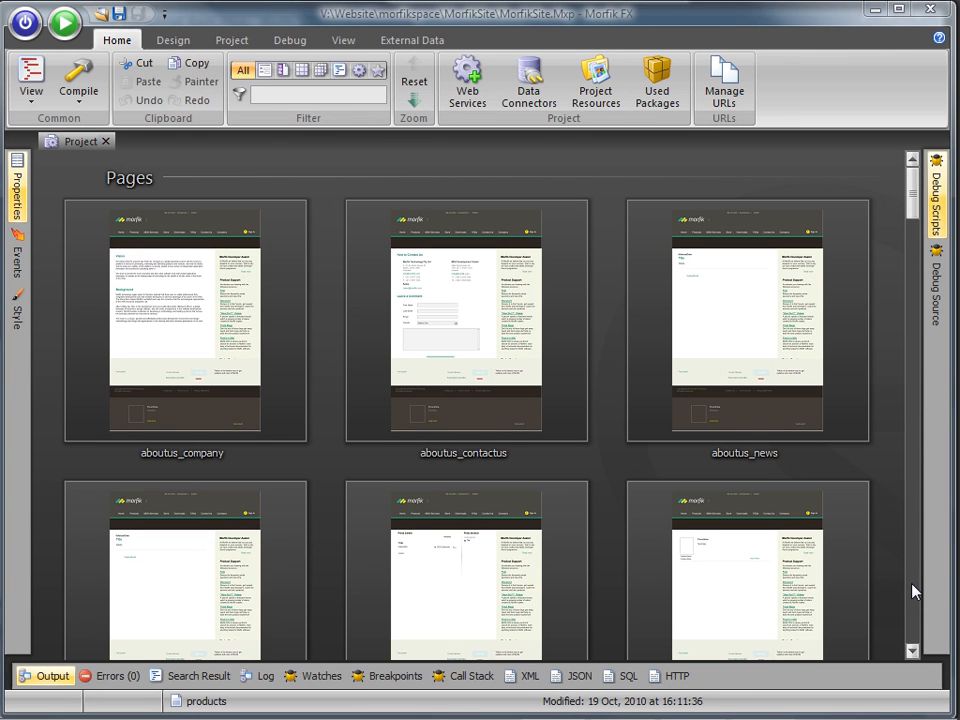
# Browse the Pages thumbnails down to the products page and compare with the live site's Products section.
pyautogui.scroll(-3)
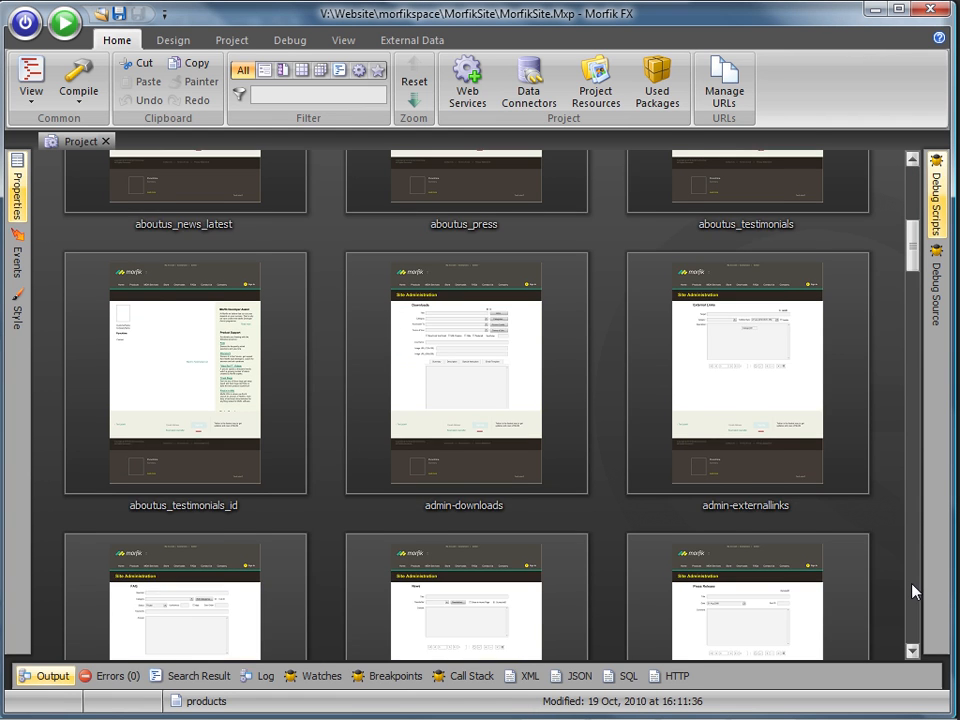
pyautogui.scroll(-3)
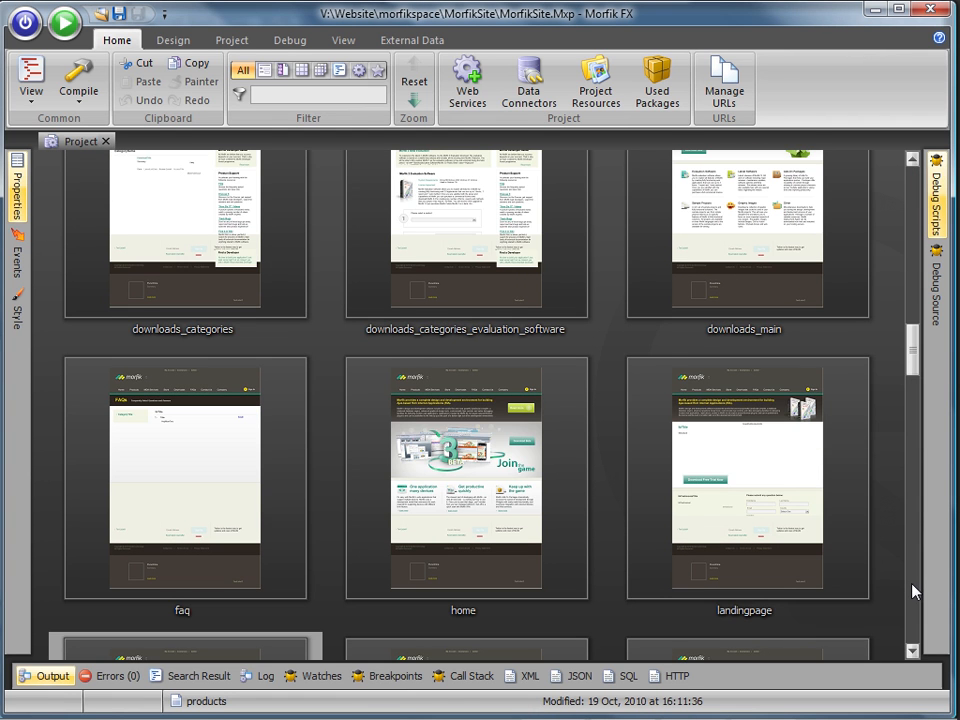
pyautogui.scroll(-3)
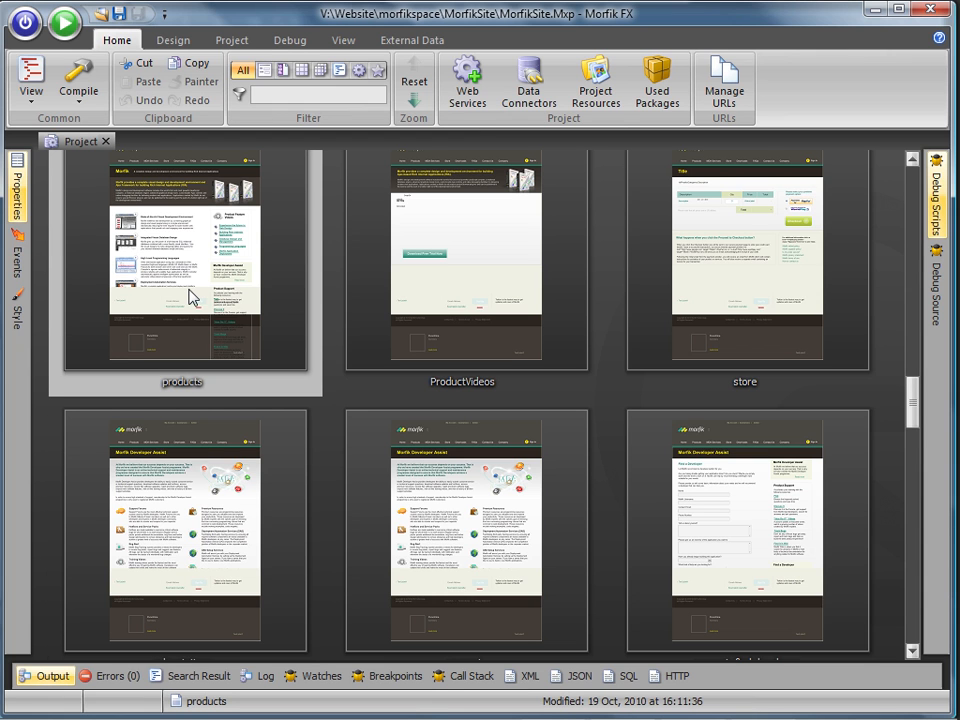
pyautogui.scroll(3)
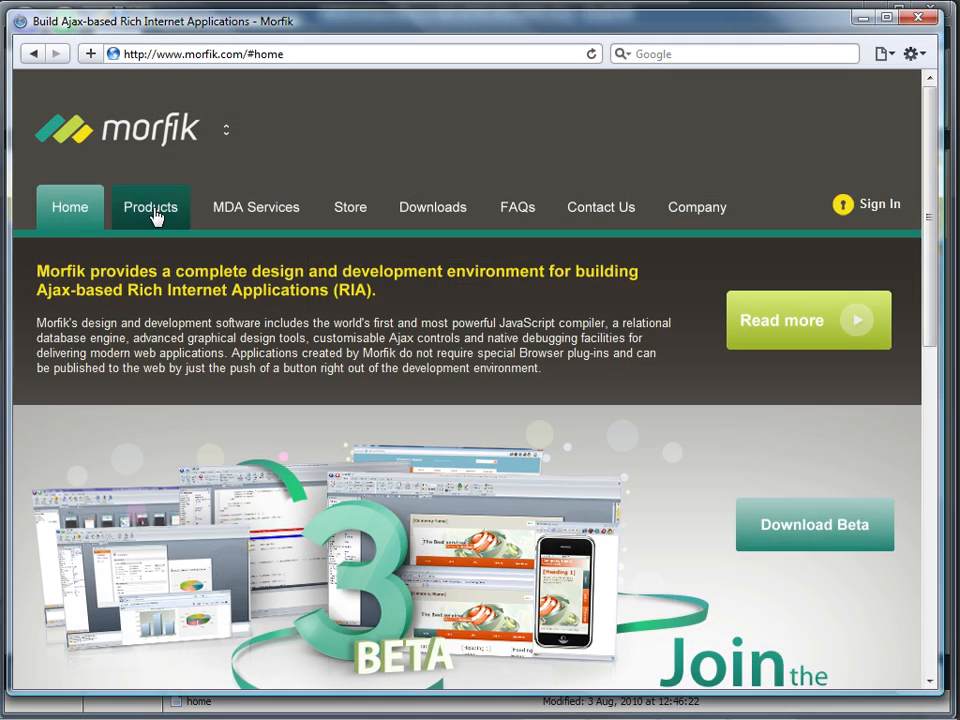
pyautogui.click(150, 206)
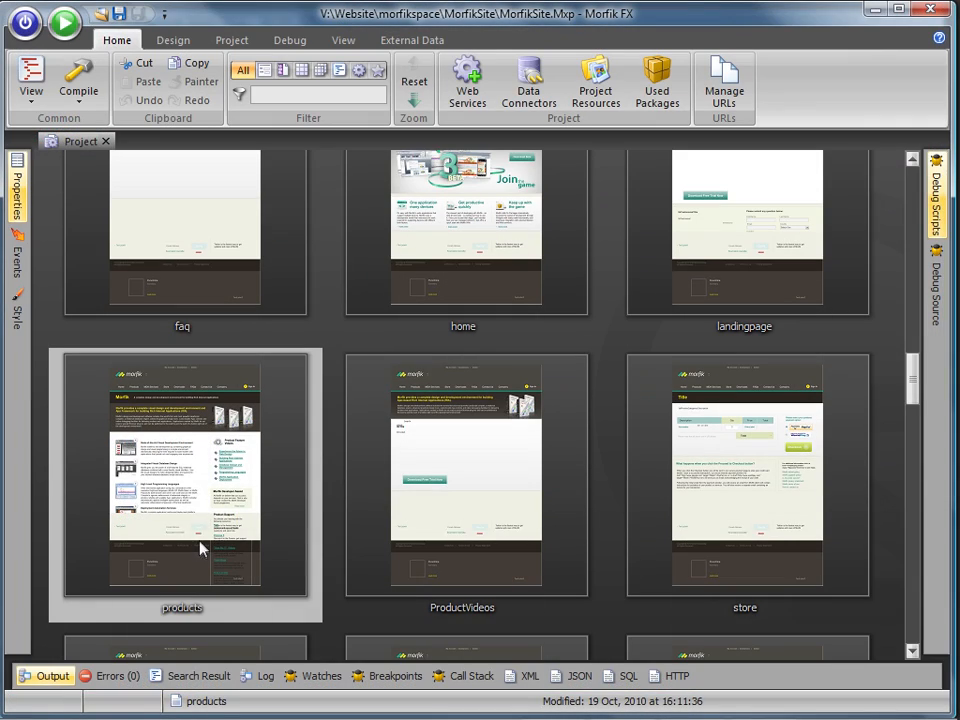
pyautogui.moveTo(198, 470)
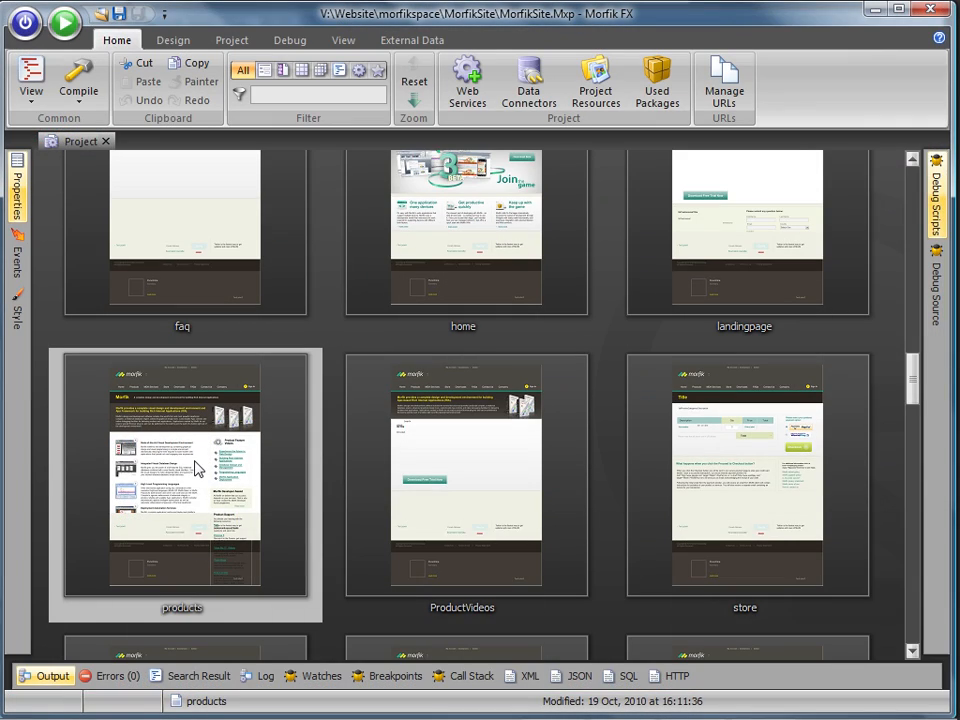
# Open the products and subscriptions pages in their own tabs, returning to the Project thumbnails each time.
pyautogui.doubleClick(182, 476)
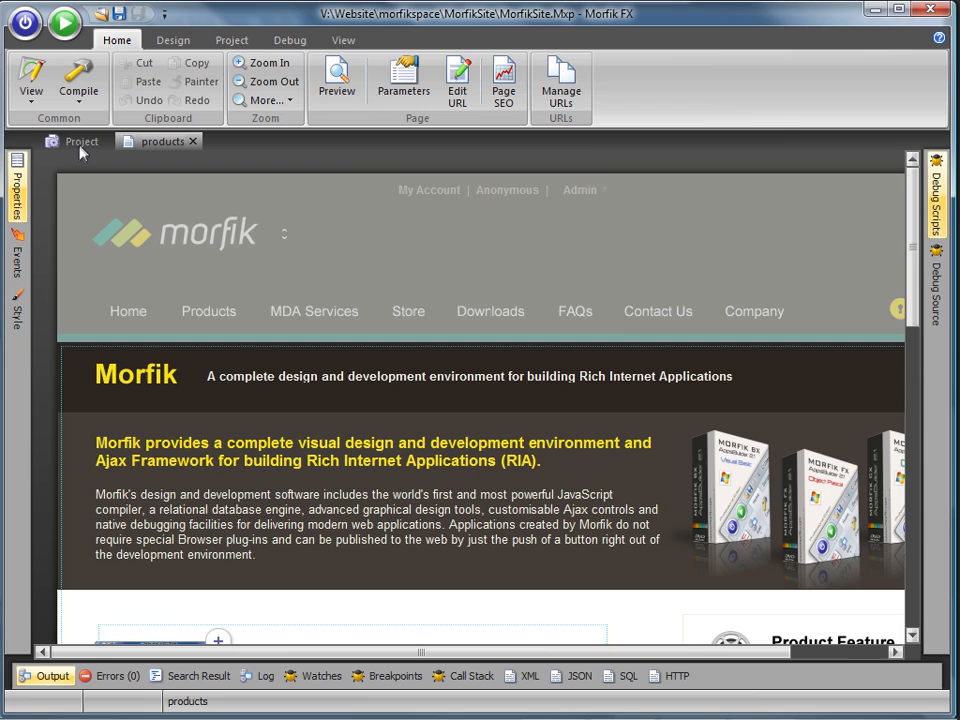
pyautogui.click(72, 140)
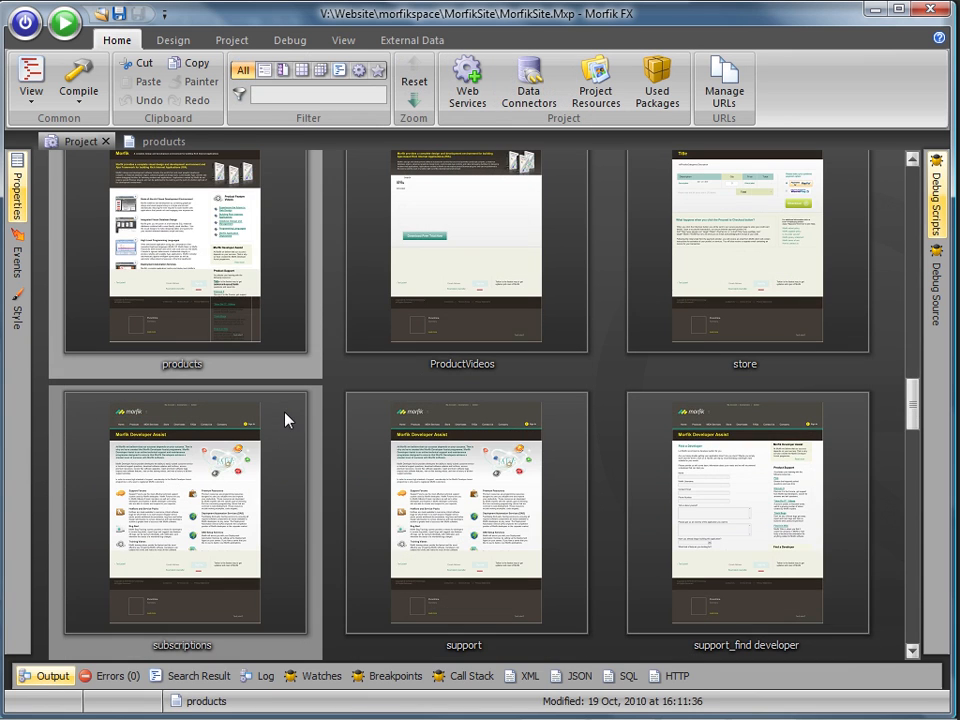
pyautogui.doubleClick(182, 510)
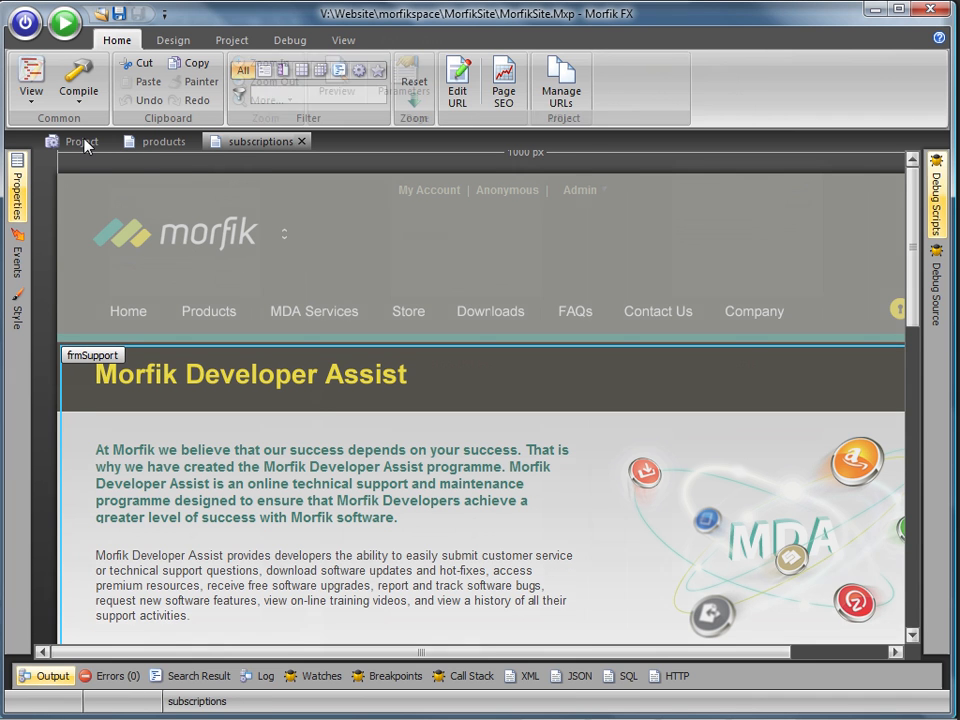
pyautogui.click(80, 140)
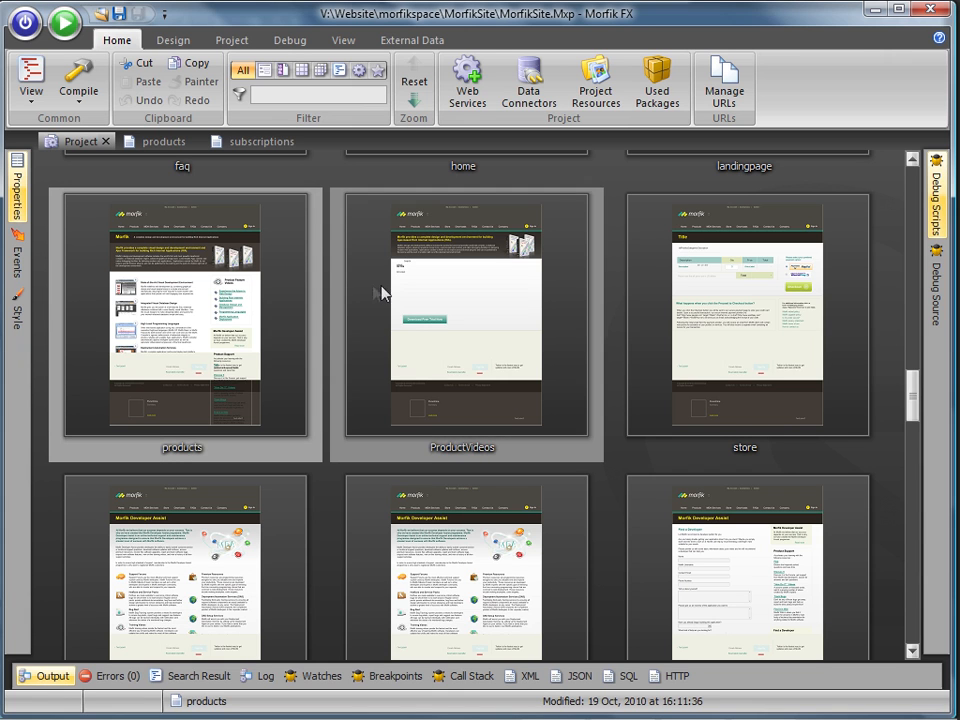
# Open the frmProduct form behind the products page, then return to the Project thumbnails.
pyautogui.click(182, 310)
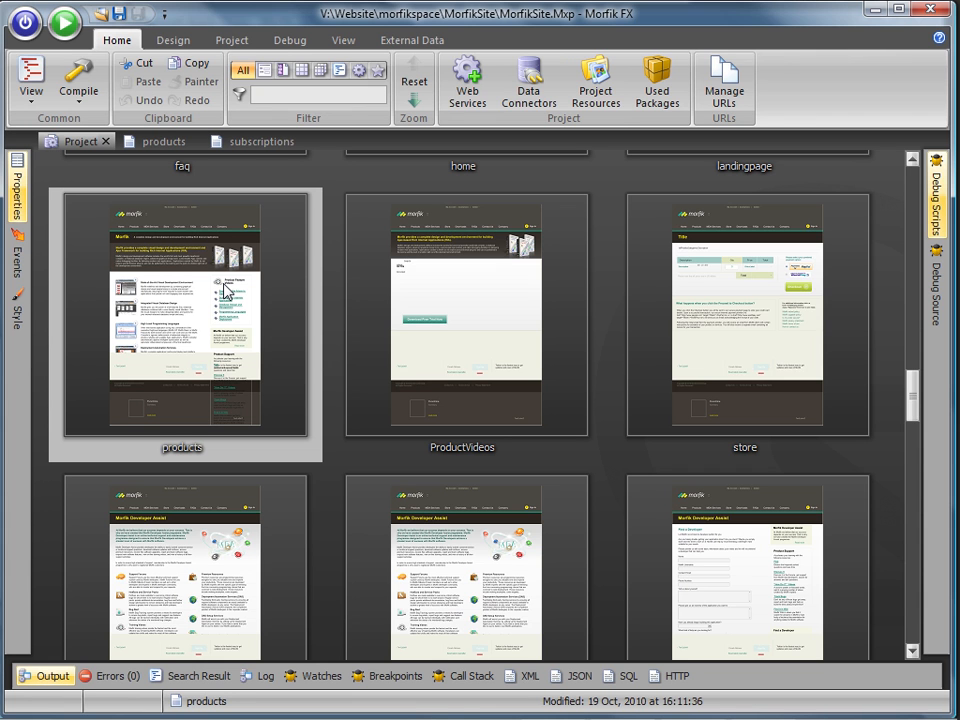
pyautogui.doubleClick(182, 312)
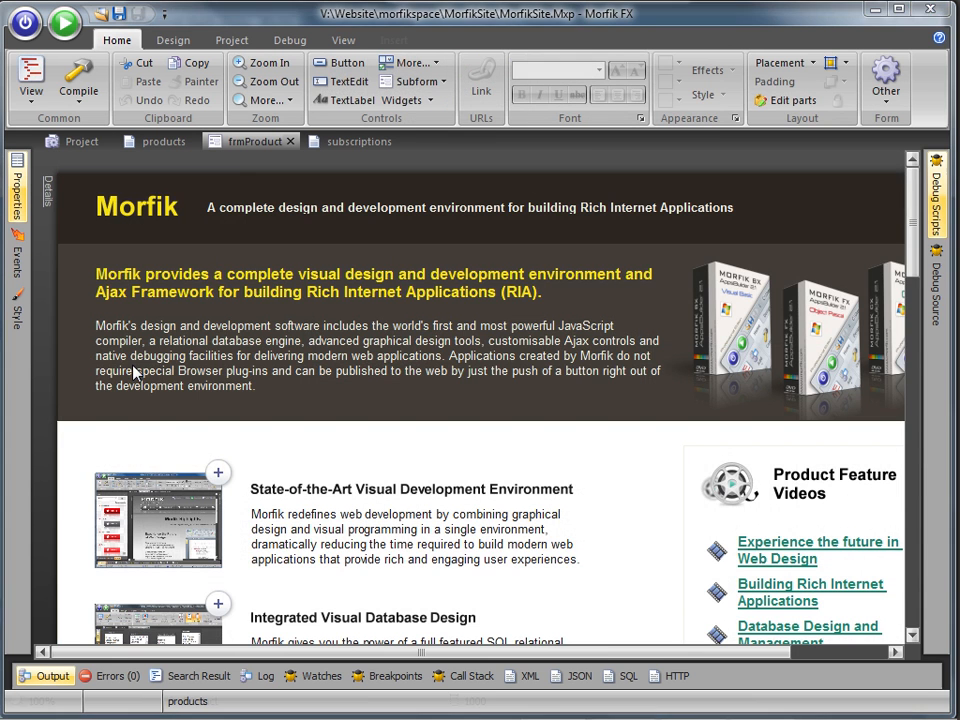
pyautogui.click(74, 140)
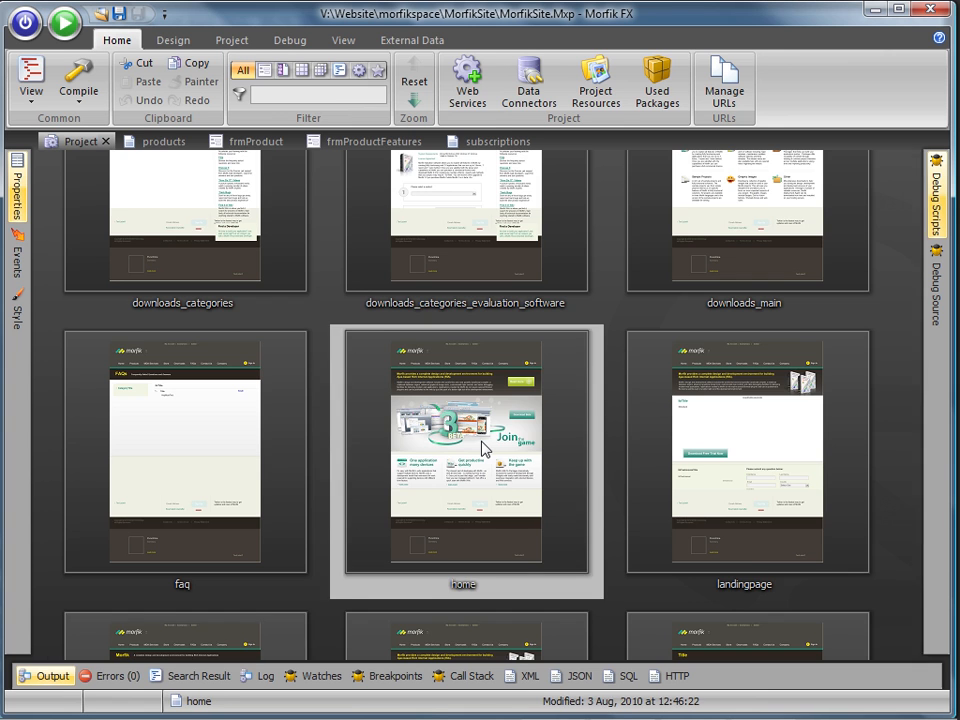
# Open the home page and its Index form, selecting the MDA Services menu button.
pyautogui.doubleClick(464, 450)
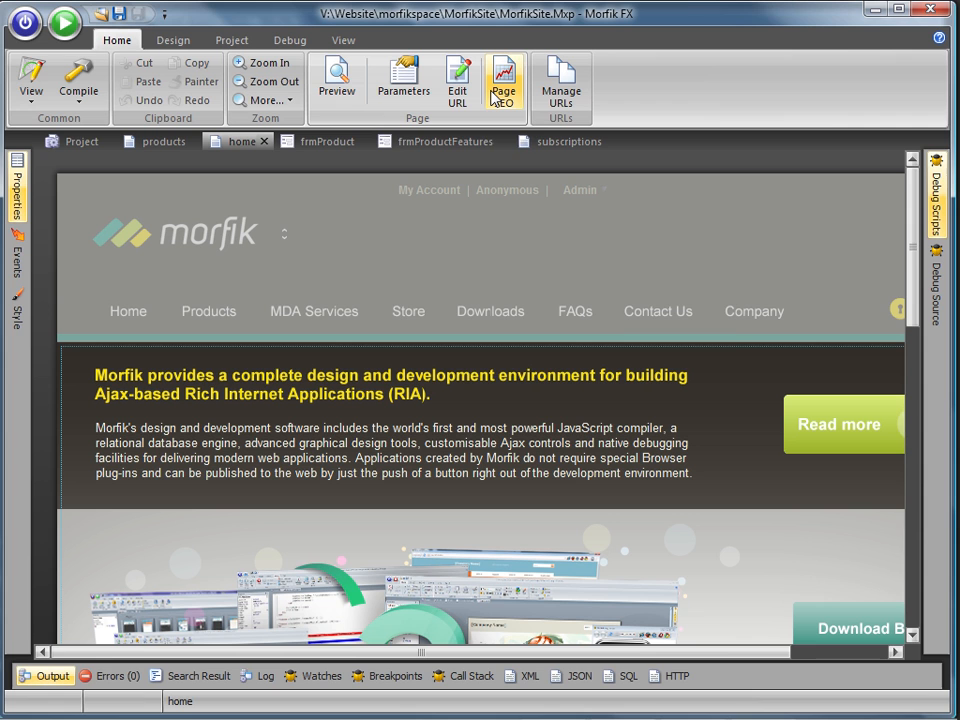
pyautogui.moveTo(504, 80)
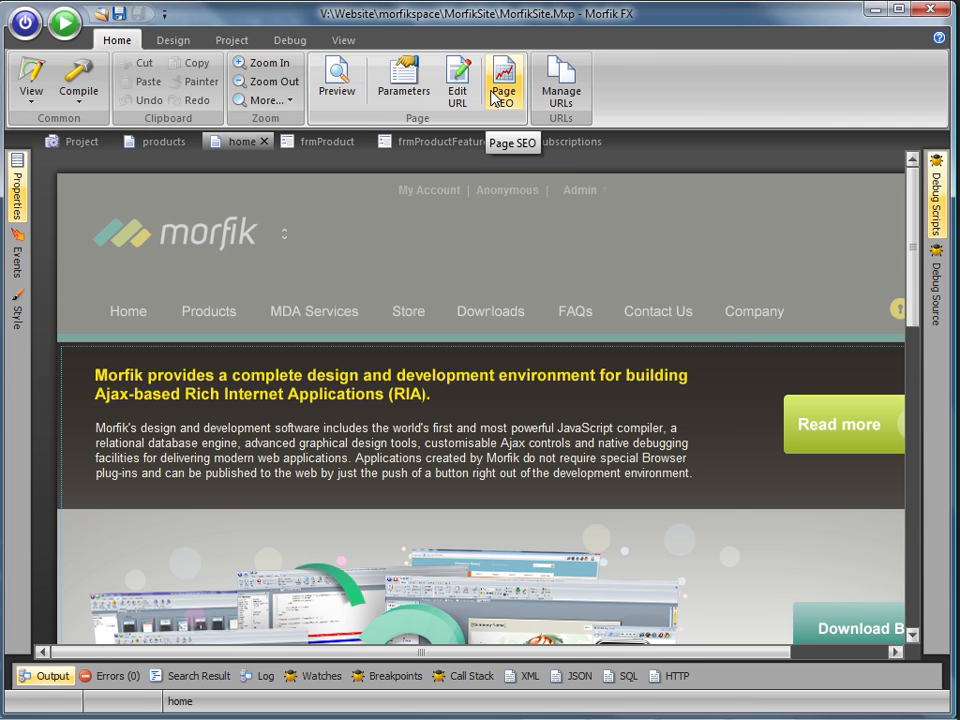
pyautogui.click(504, 80)
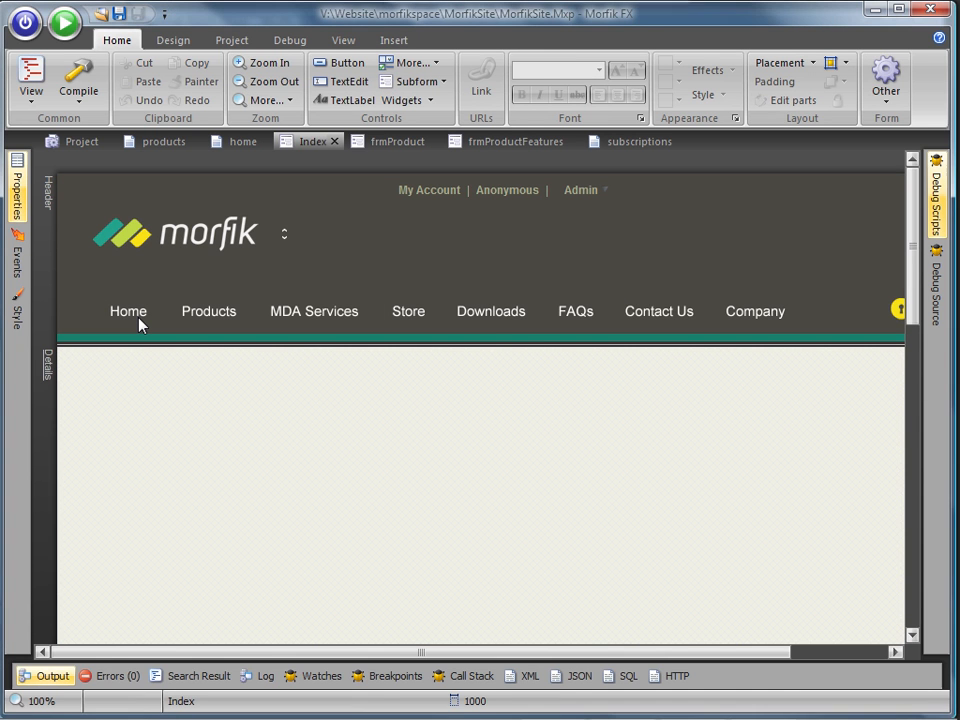
pyautogui.click(128, 312)
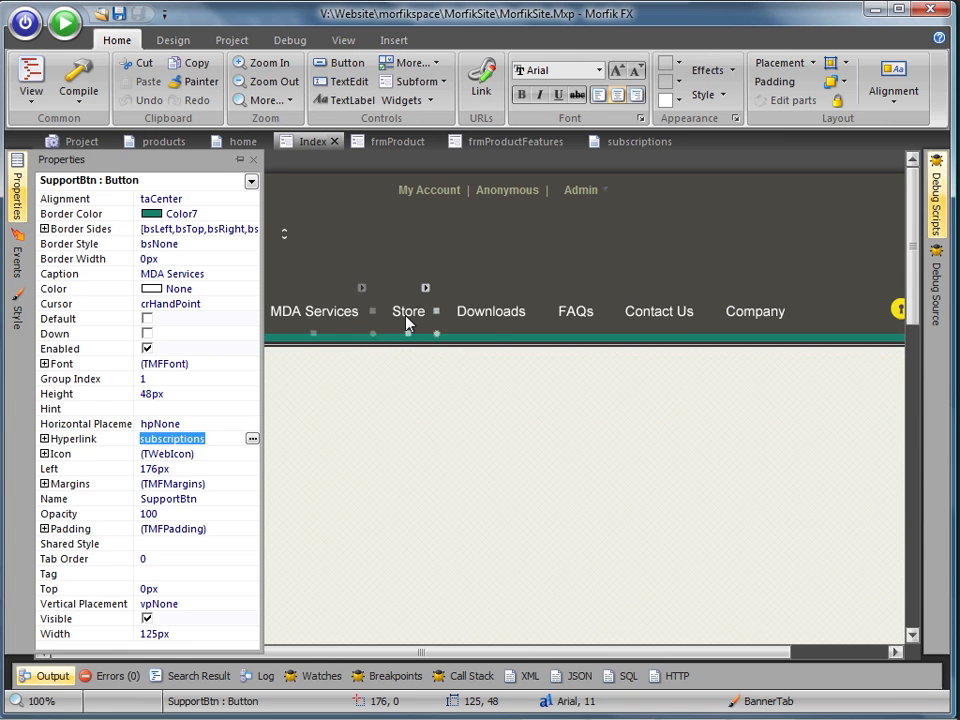
# Switch from the Index form back to the home page tab.
pyautogui.click(242, 140)
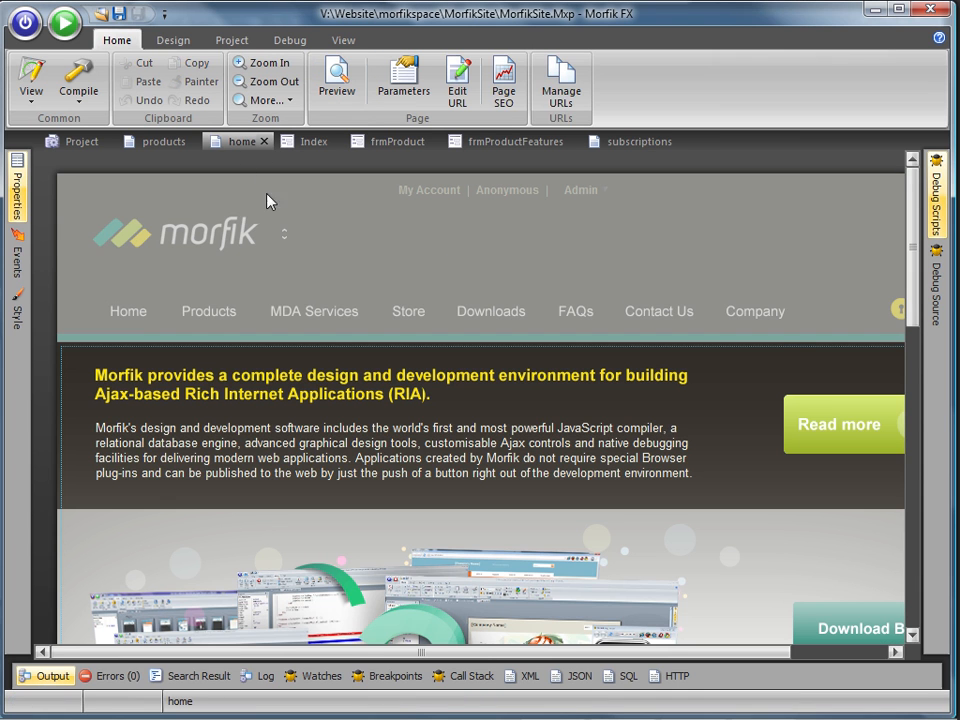
# Review the site's URLs in the Manage URLs dialog with Show domain ticked.
pyautogui.click(560, 80)
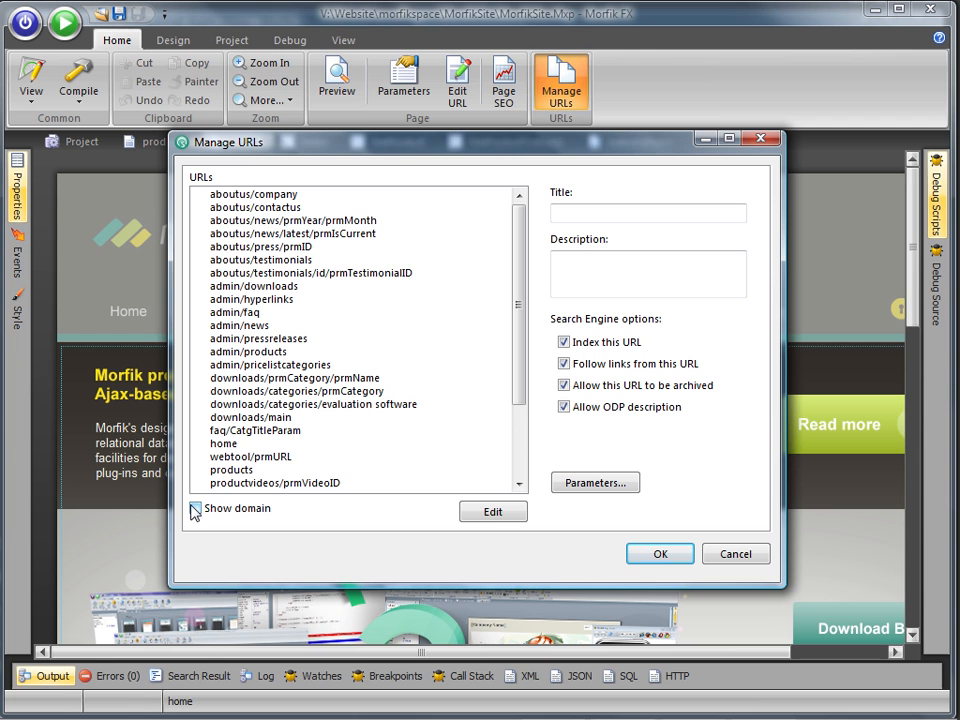
pyautogui.click(24, 22)
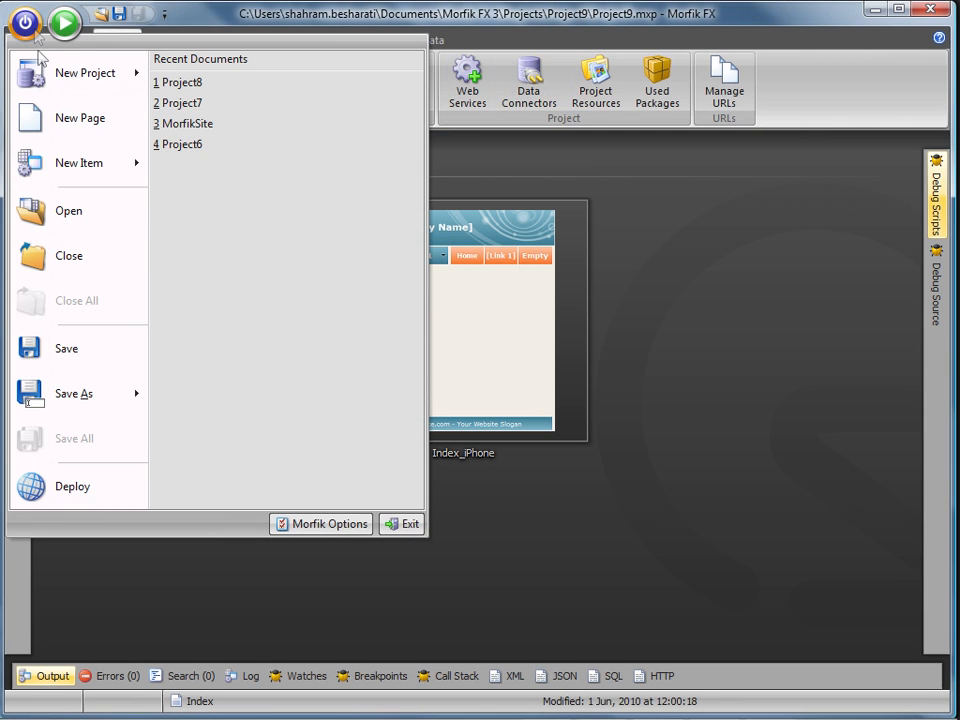
# Create a Content_iPhone page from the Apple iPhone template and link the Home button to Content_iPhone1.
pyautogui.click(80, 118)
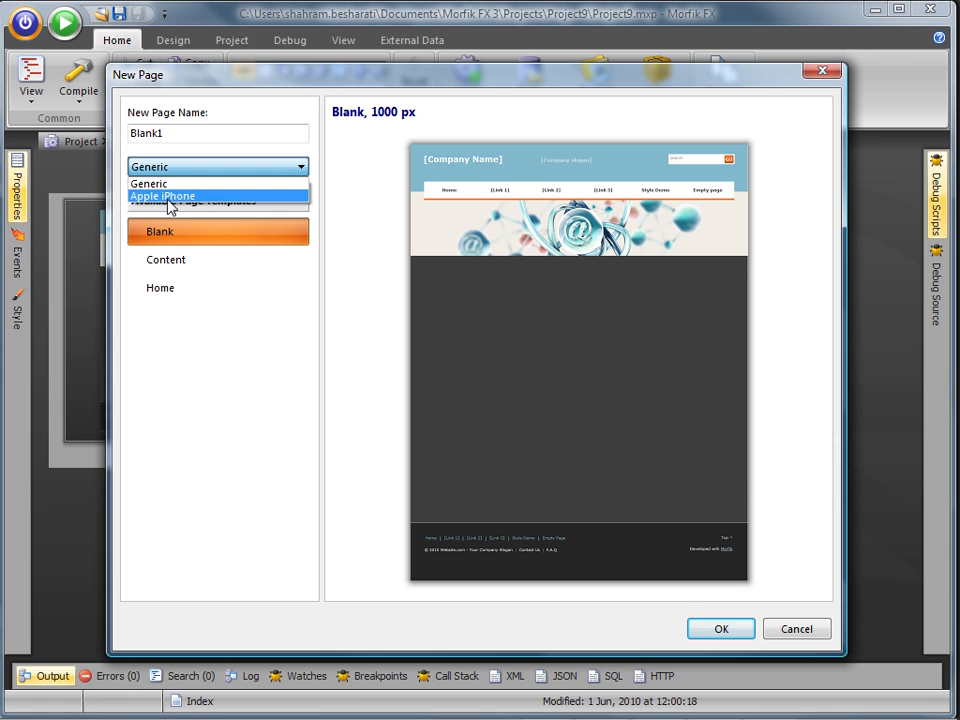
pyautogui.click(162, 196)
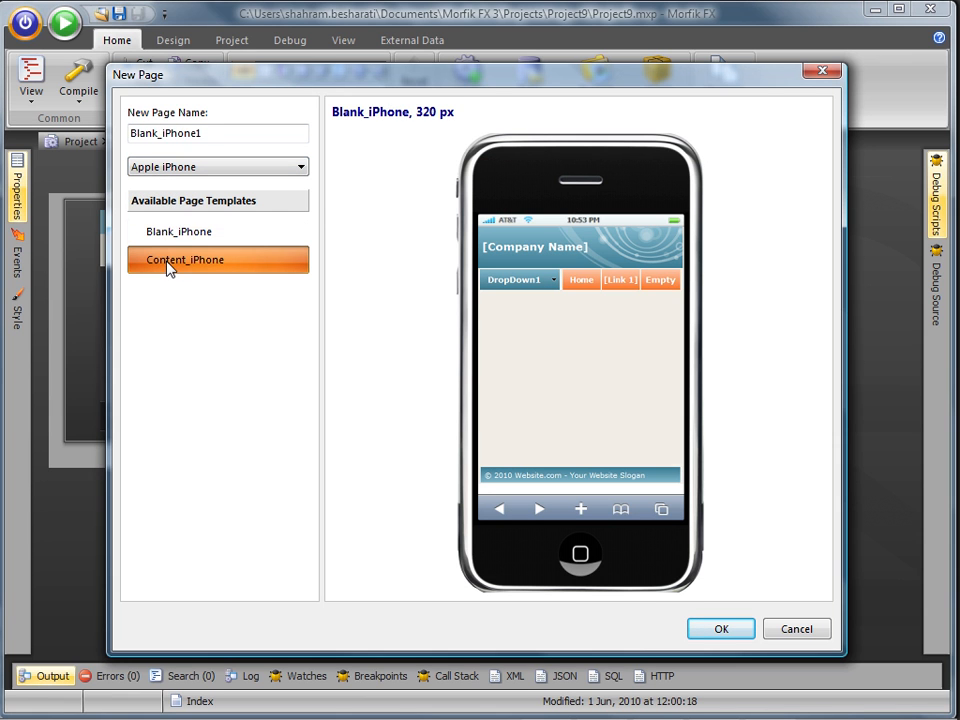
pyautogui.click(720, 628)
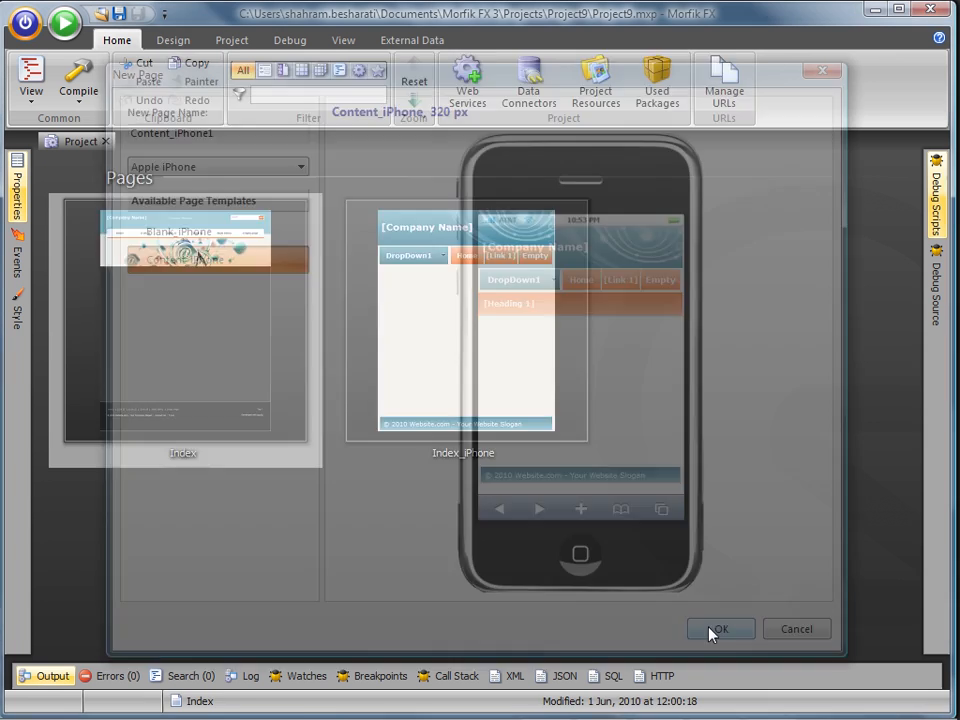
pyautogui.click(720, 628)
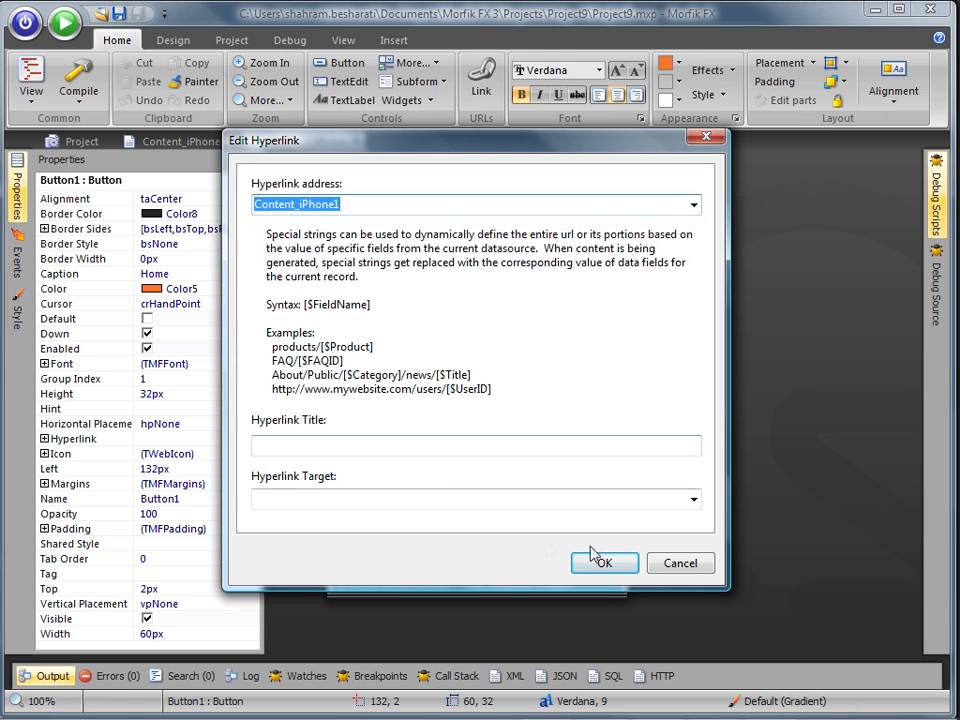
pyautogui.click(604, 562)
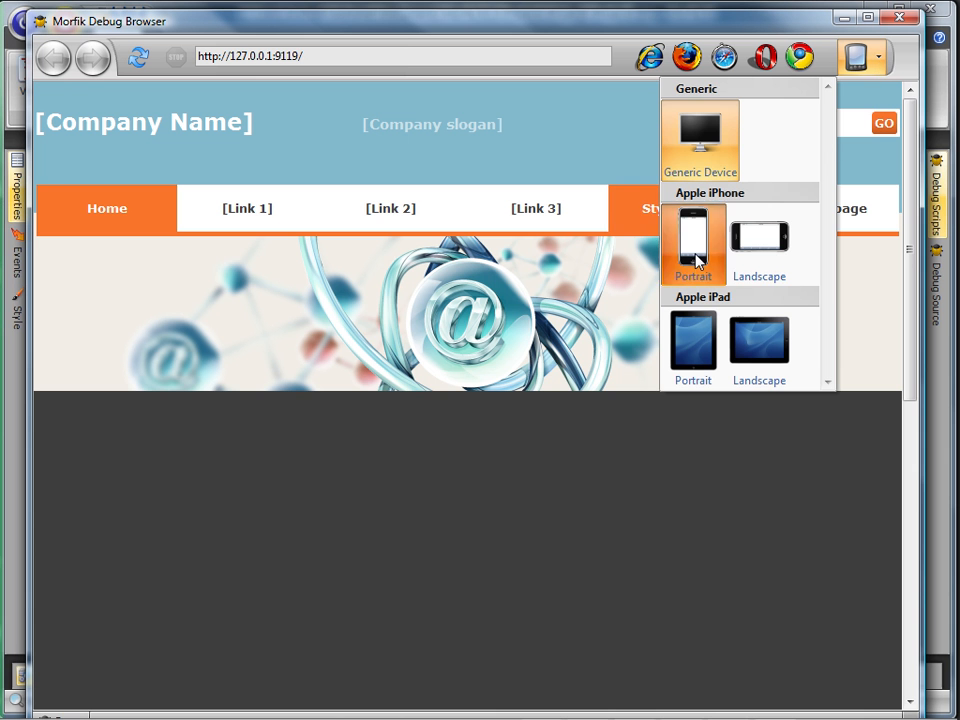